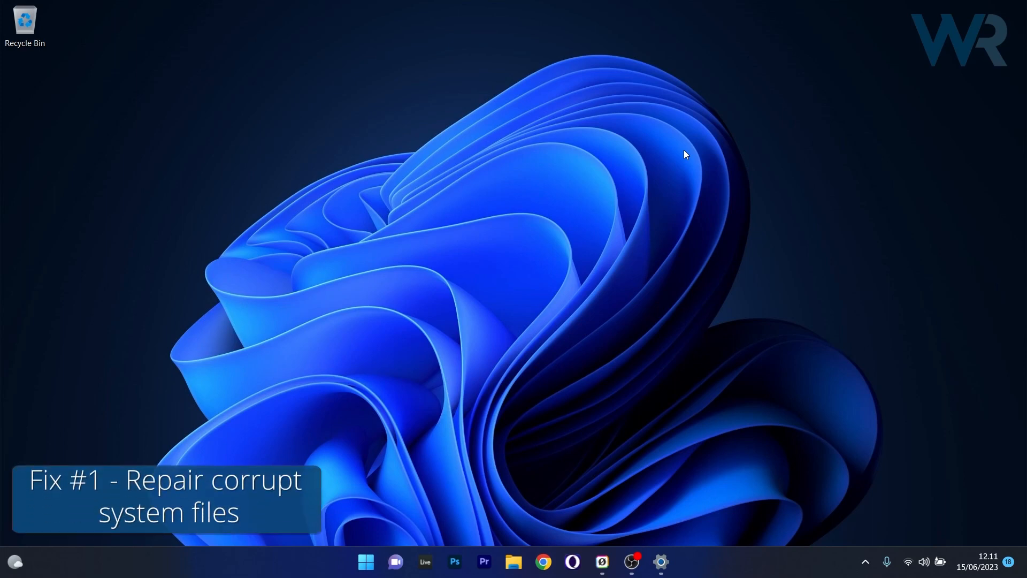
{"action": "mouse_move", "coordinate": [677, 168]}
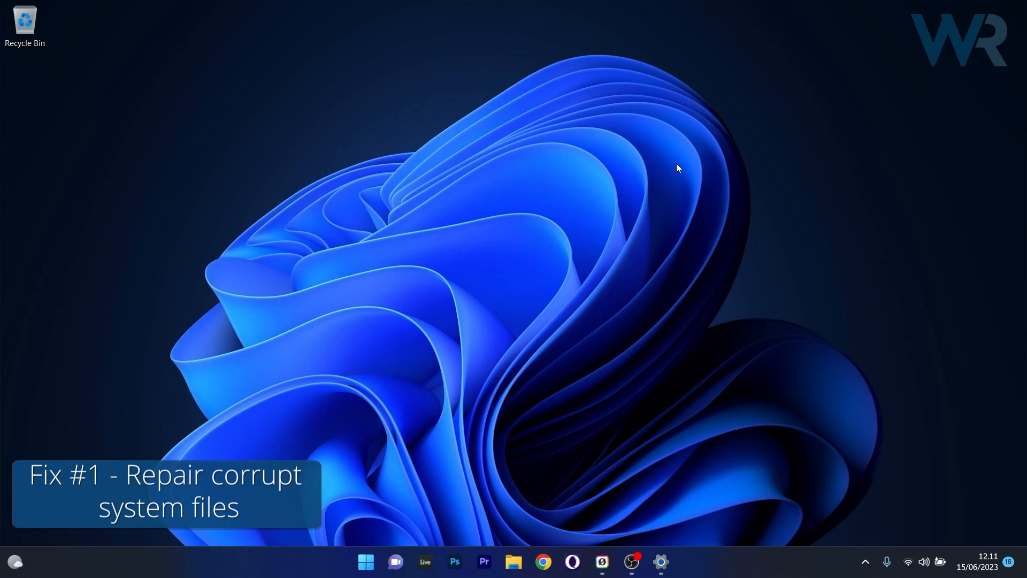
Step: Search the Start menu for 'cmd' to find Command Prompt
{"action": "left_click", "coordinate": [366, 562]}
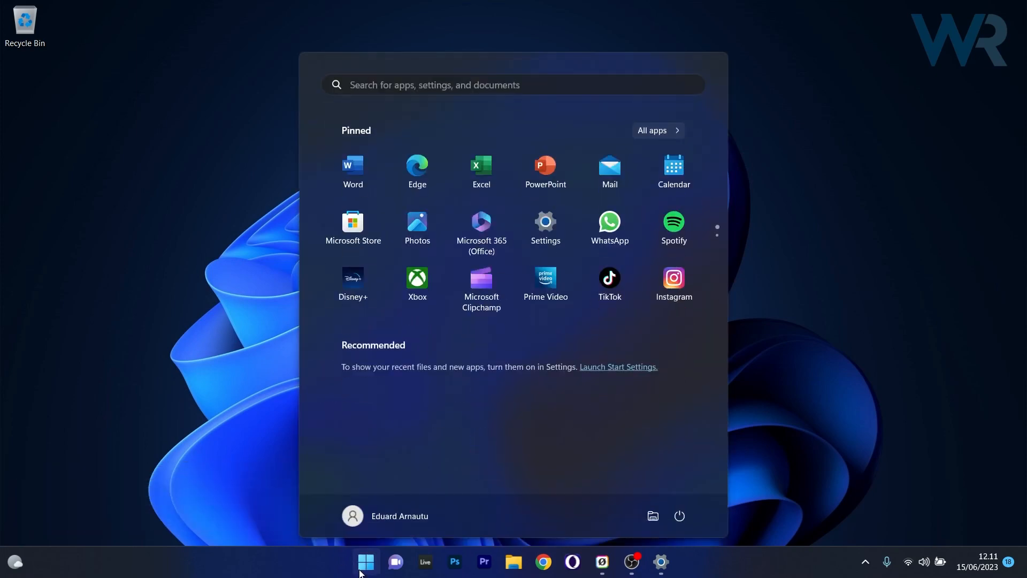
{"action": "type", "text": "cmd"}
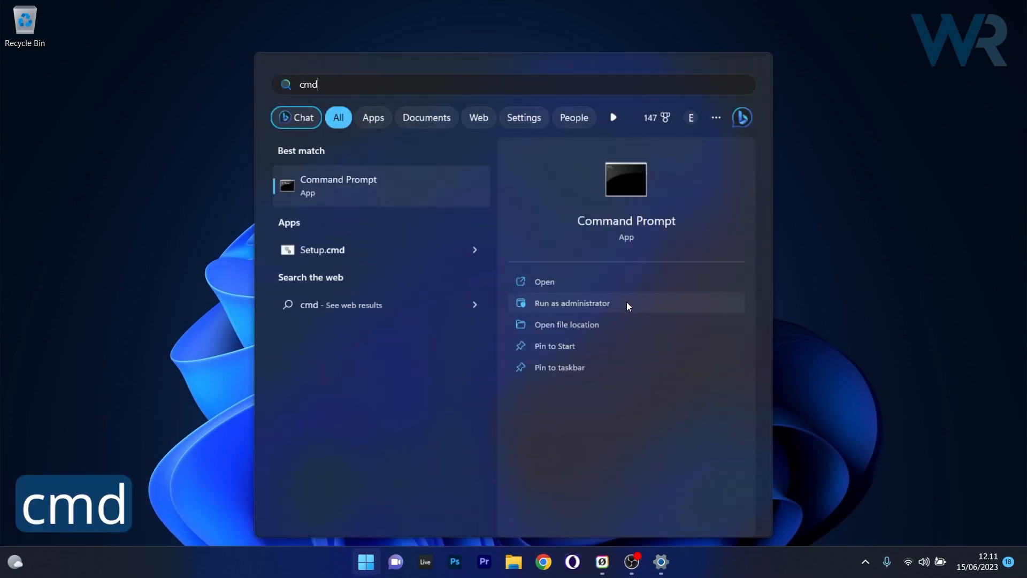
Step: Run Command Prompt as administrator and enter DISM /Online /Cleanup-Image /RestoreHealth
{"action": "left_click", "coordinate": [570, 303]}
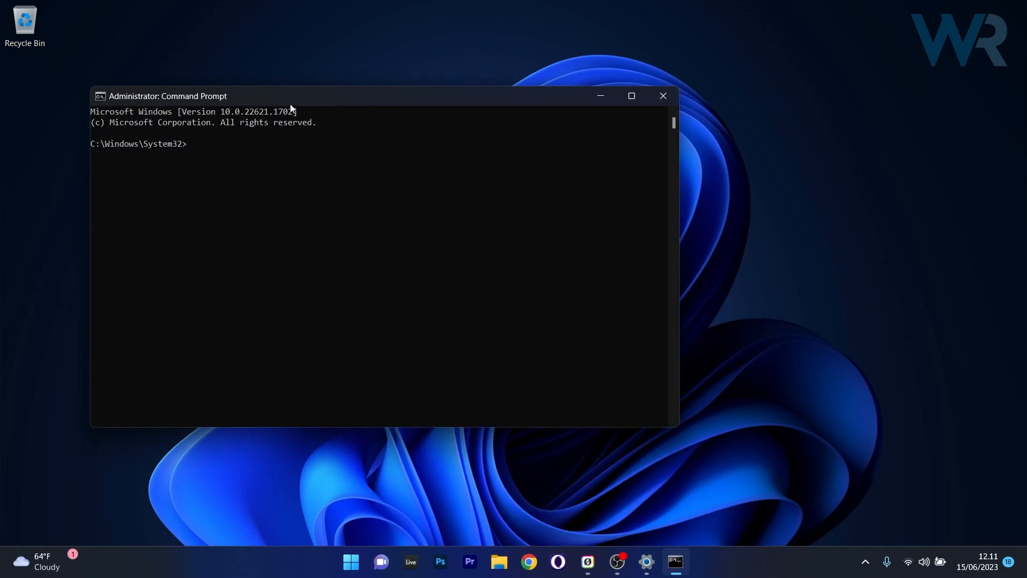
{"action": "left_click_drag", "start_coordinate": [167, 95], "coordinate": [322, 91]}
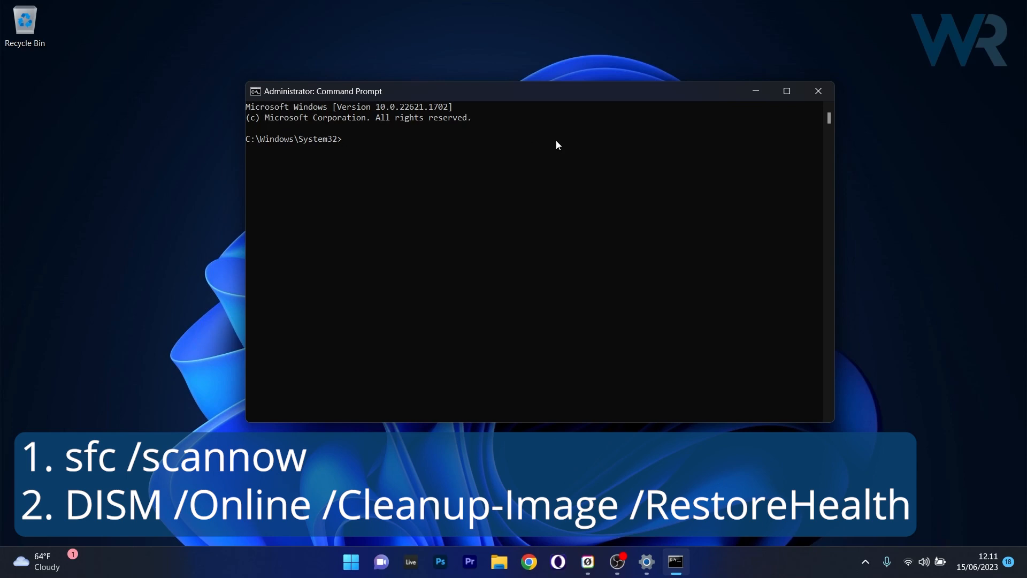
{"action": "type", "text": "DISM /Online /Cleanup-Image /RestoreHealth"}
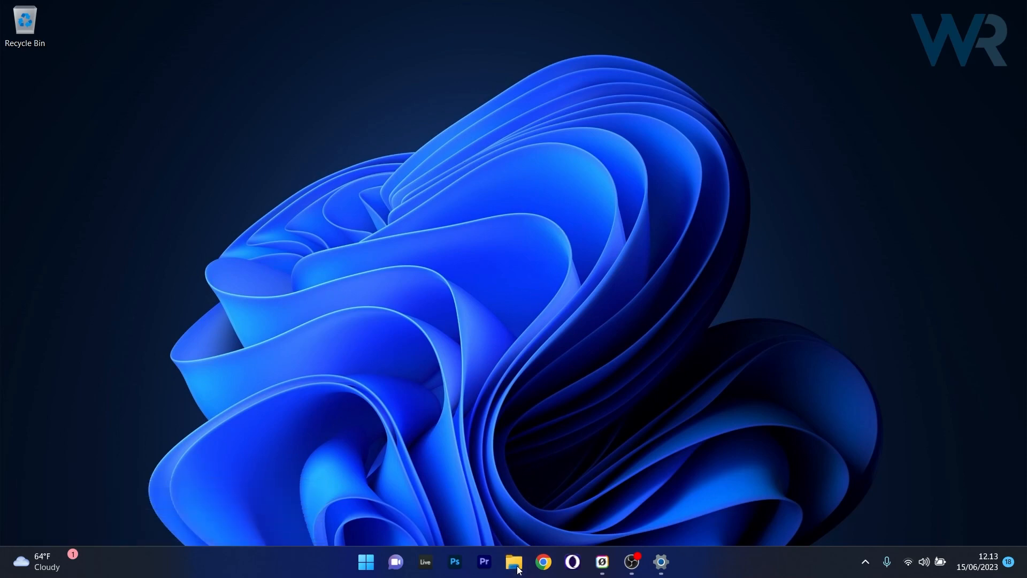
Step: Browse to C:\Program Files (x86)\Windows NT\Accessories in File Explorer to find wordpad.exe
{"action": "left_click", "coordinate": [514, 562]}
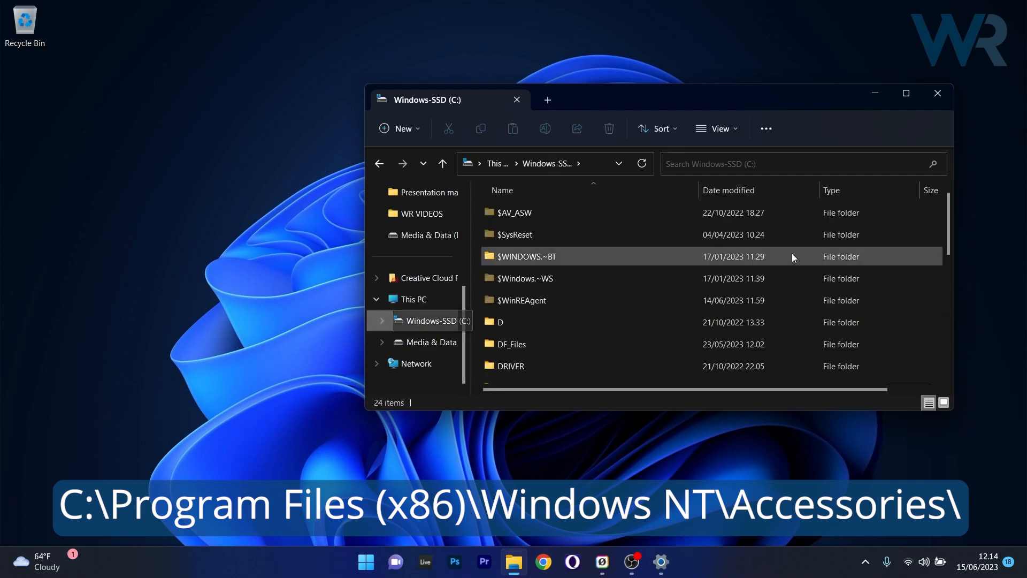
{"action": "scroll", "scroll_direction": "down", "scroll_amount": 3}
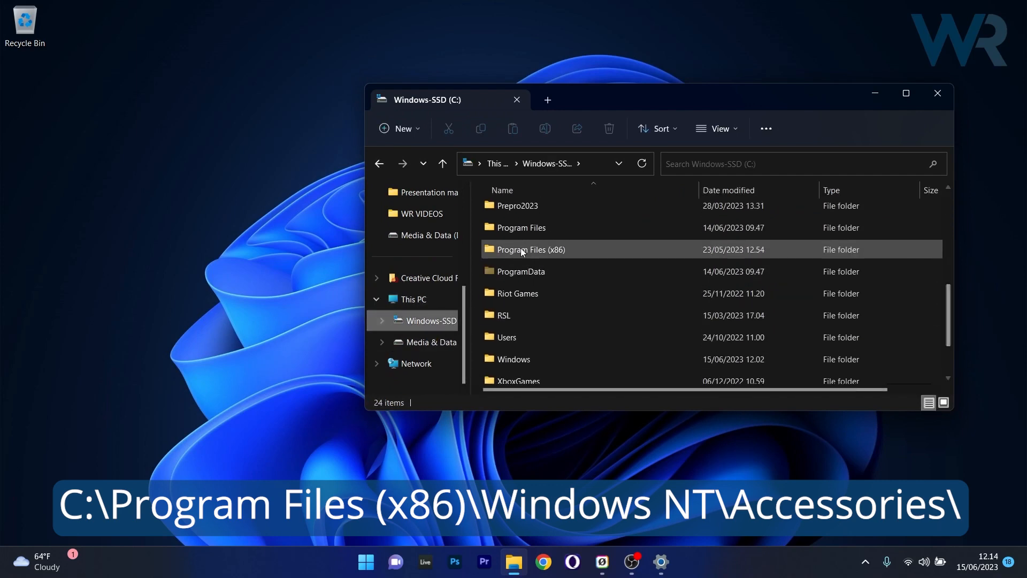
{"action": "left_click", "coordinate": [531, 249]}
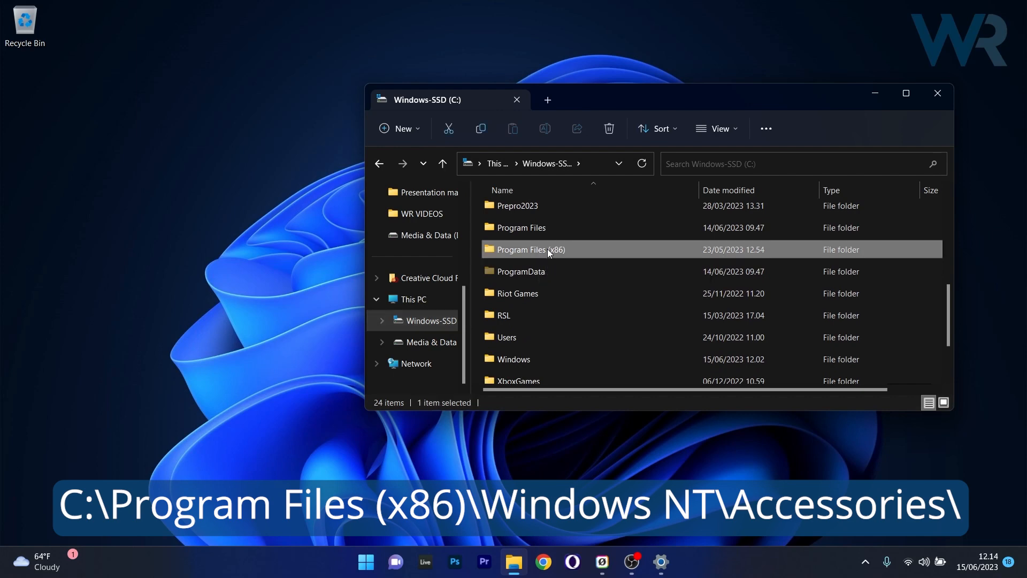
{"action": "double_click", "coordinate": [528, 249]}
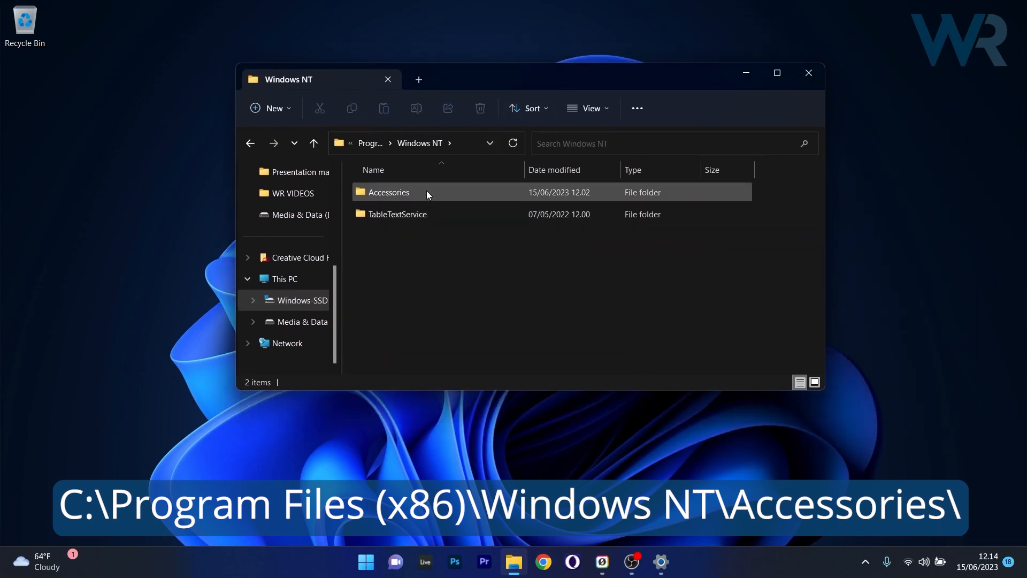
{"action": "double_click", "coordinate": [388, 191]}
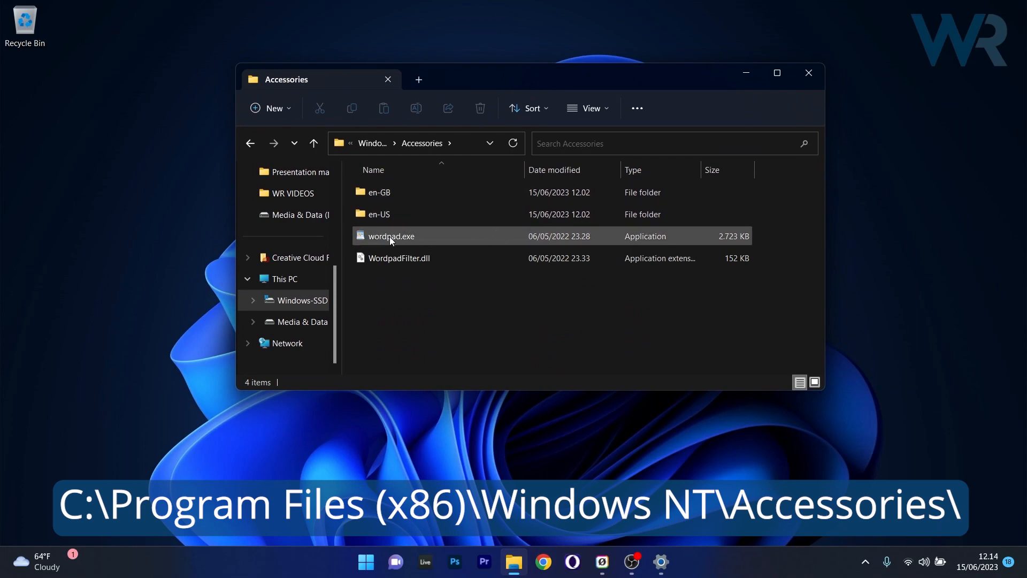
{"action": "mouse_move", "coordinate": [393, 246]}
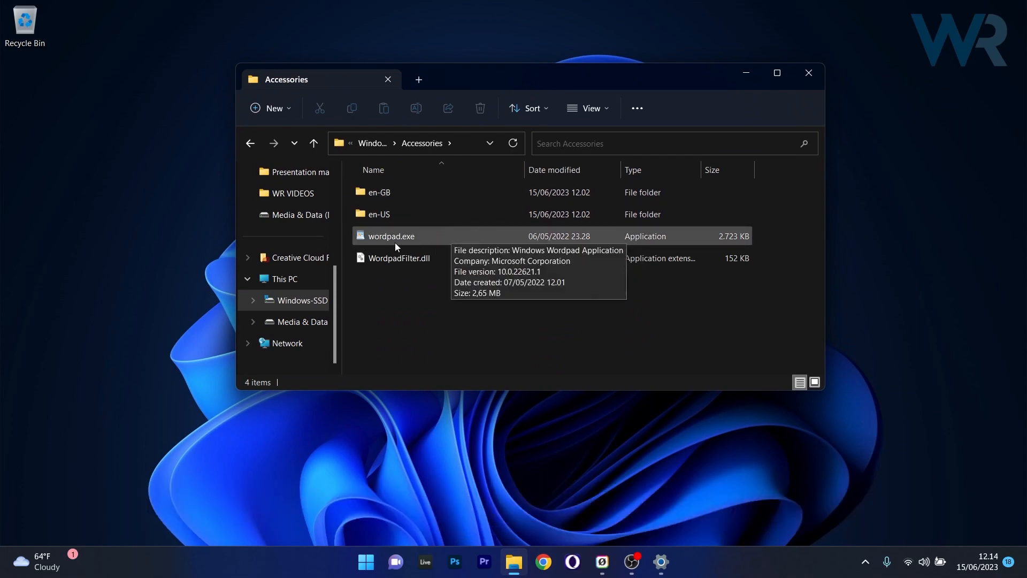
Step: Launch wordpad.exe to confirm a blank document opens, then close WordPad
{"action": "double_click", "coordinate": [390, 235]}
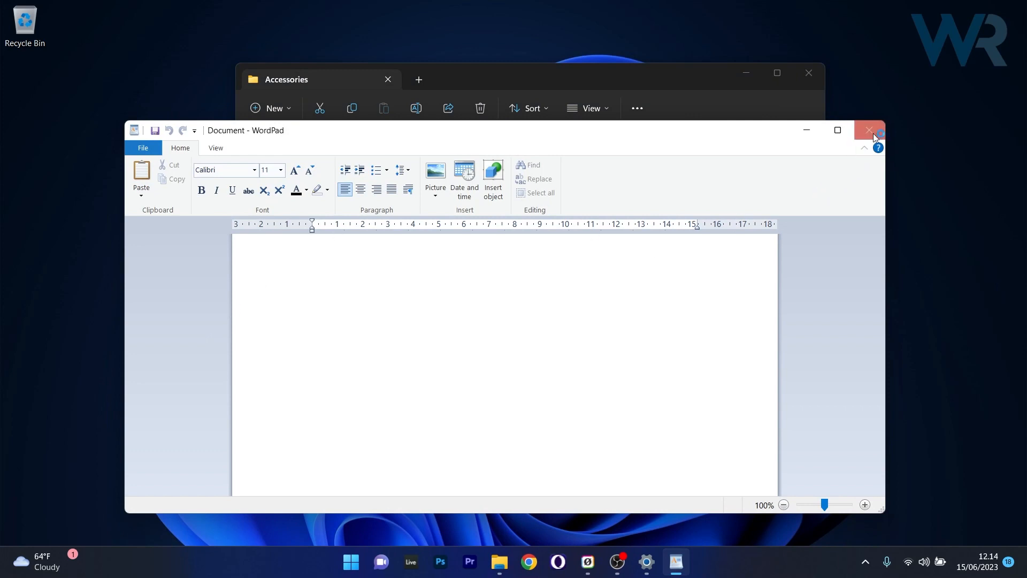
{"action": "left_click", "coordinate": [869, 130]}
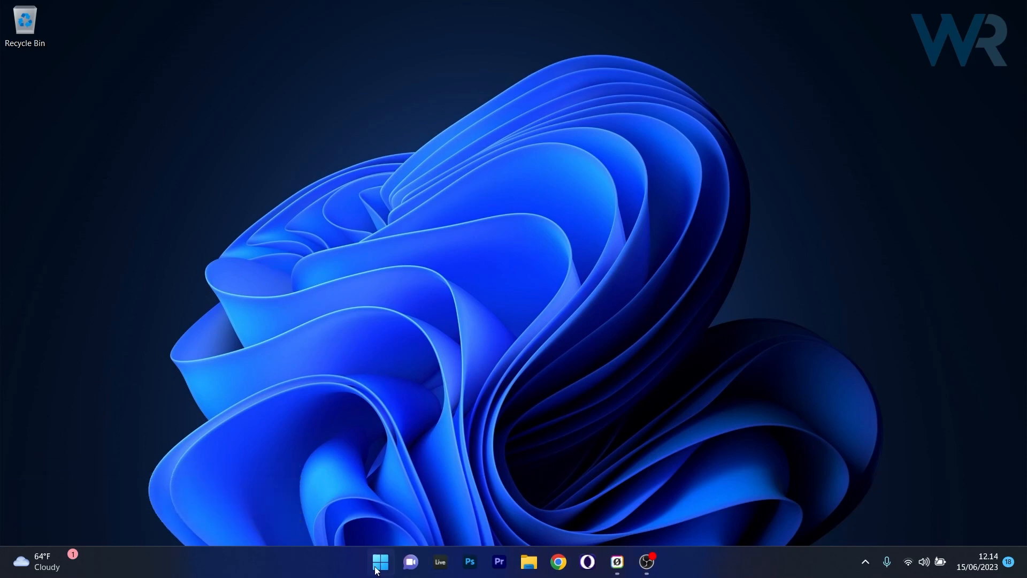
Step: Go to Settings > Apps > Optional features and expand the WordPad entry
{"action": "left_click", "coordinate": [381, 562]}
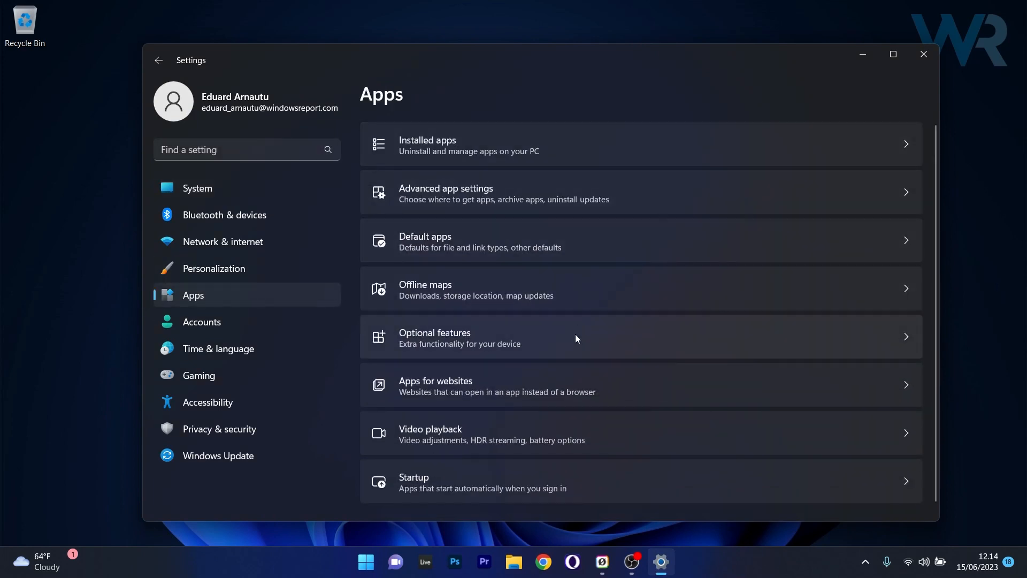
{"action": "mouse_move", "coordinate": [687, 340]}
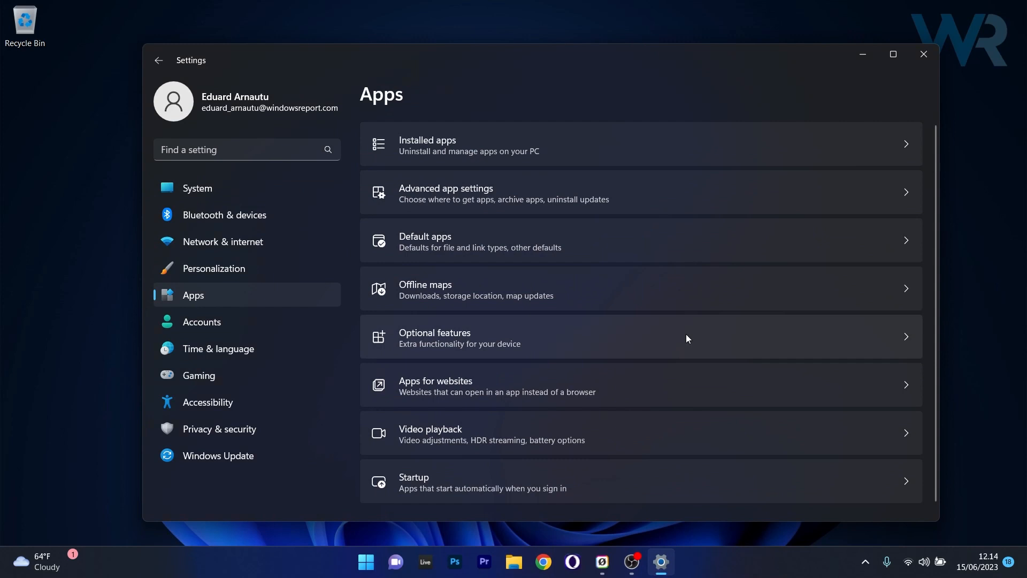
{"action": "left_click", "coordinate": [434, 337]}
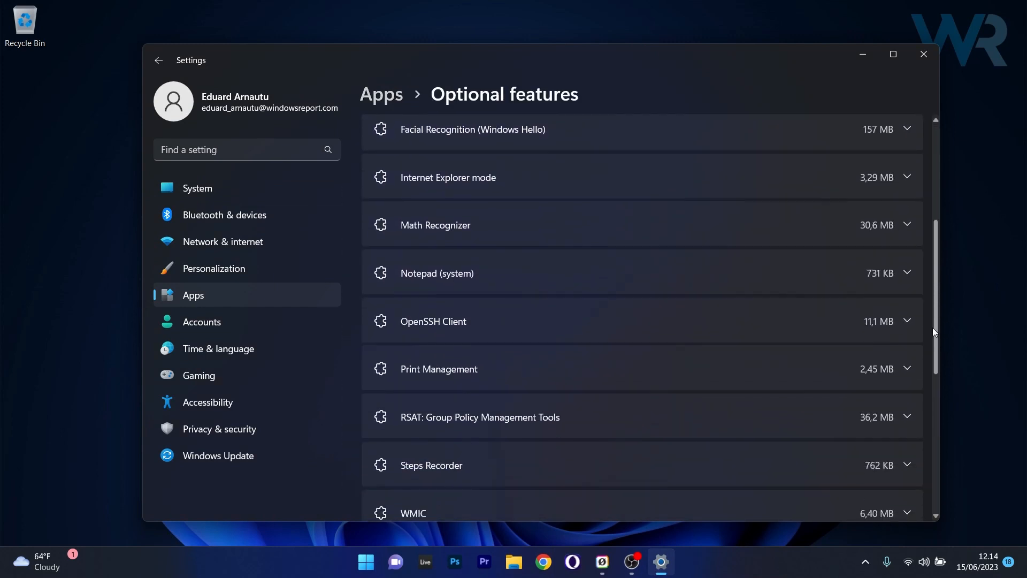
{"action": "scroll", "scroll_direction": "down", "scroll_amount": 3}
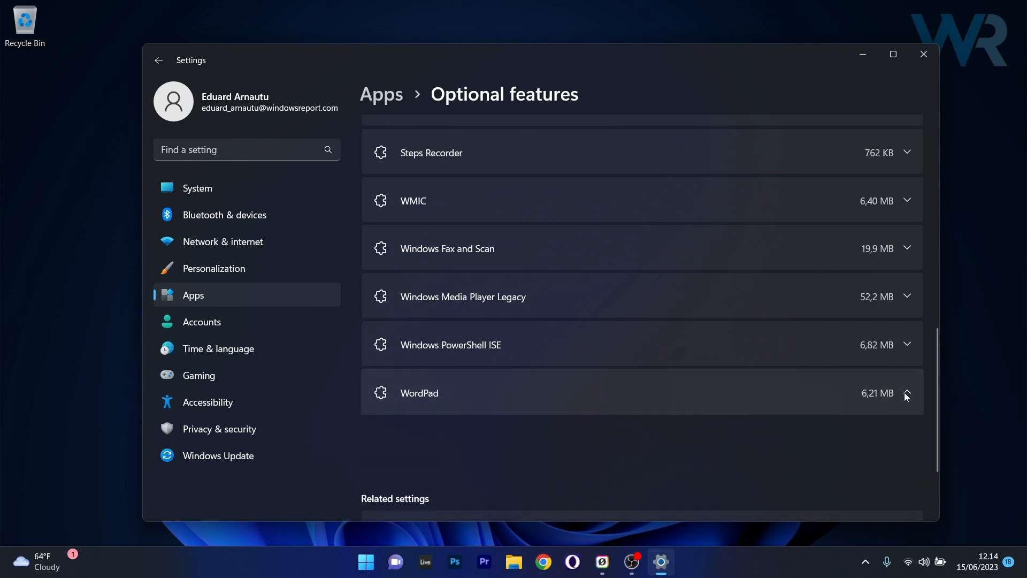
{"action": "left_click", "coordinate": [906, 393]}
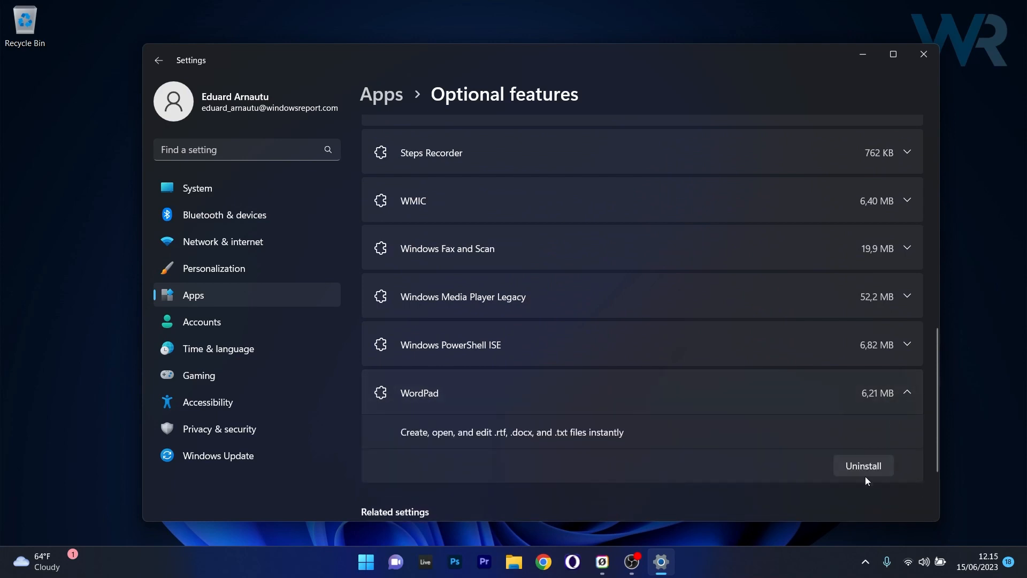
Step: Uninstall the WordPad optional feature
{"action": "left_click", "coordinate": [862, 465]}
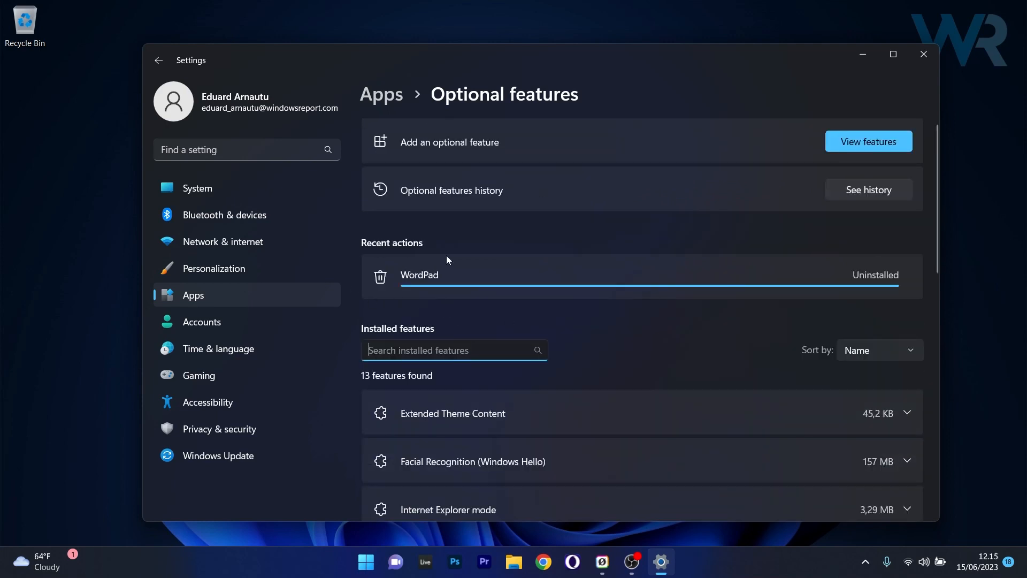
{"action": "mouse_move", "coordinate": [706, 273]}
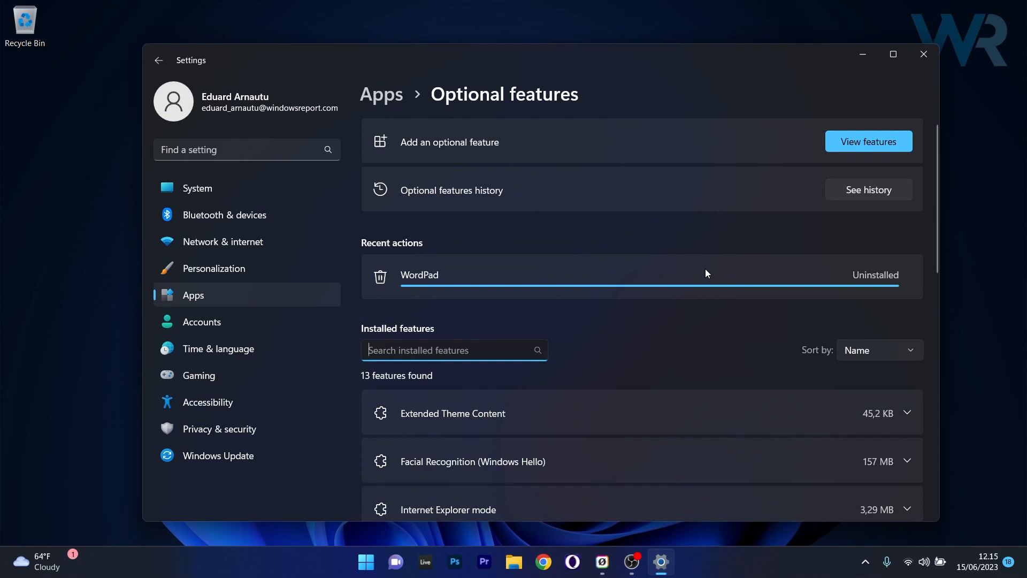
{"action": "mouse_move", "coordinate": [376, 159]}
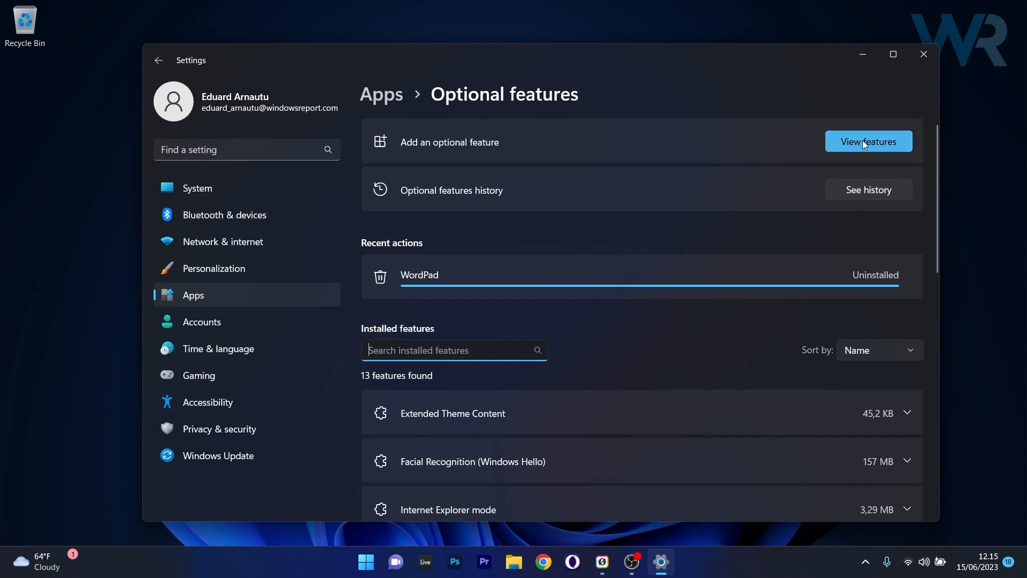
Step: Add WordPad back from View features by searching 'wo', ticking it and starting the install
{"action": "left_click", "coordinate": [869, 141]}
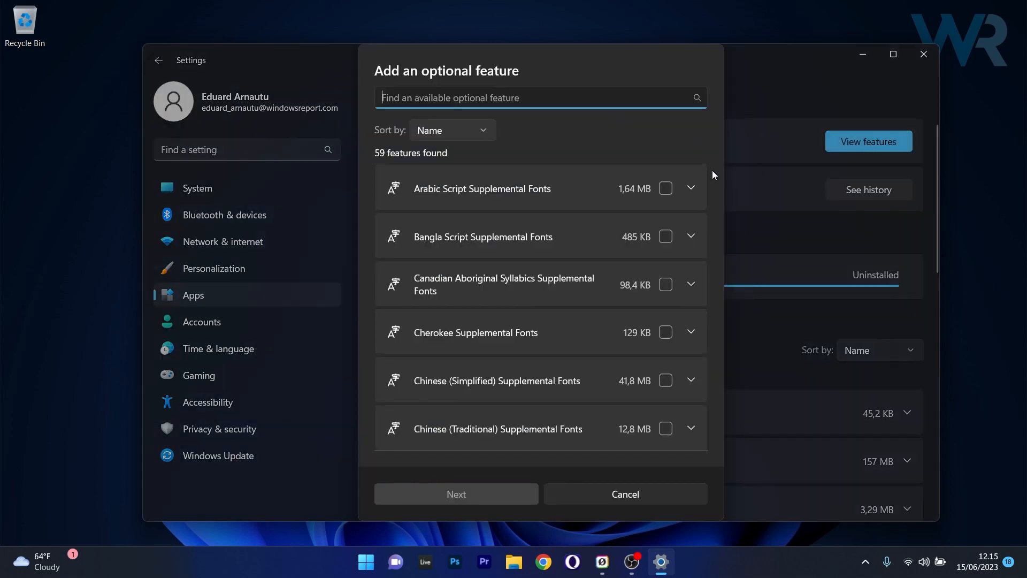
{"action": "type", "text": "wordpad"}
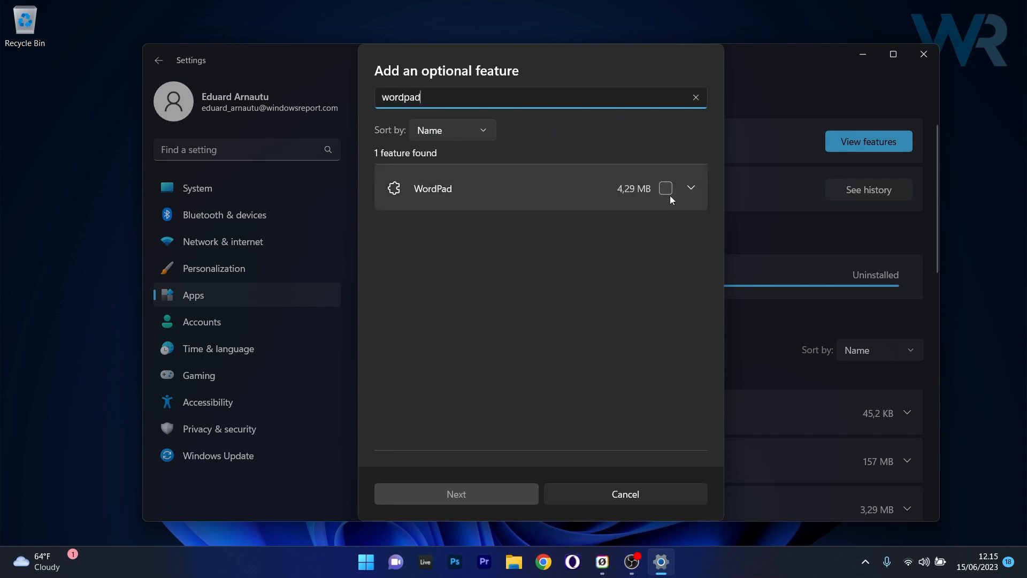
{"action": "left_click", "coordinate": [664, 189]}
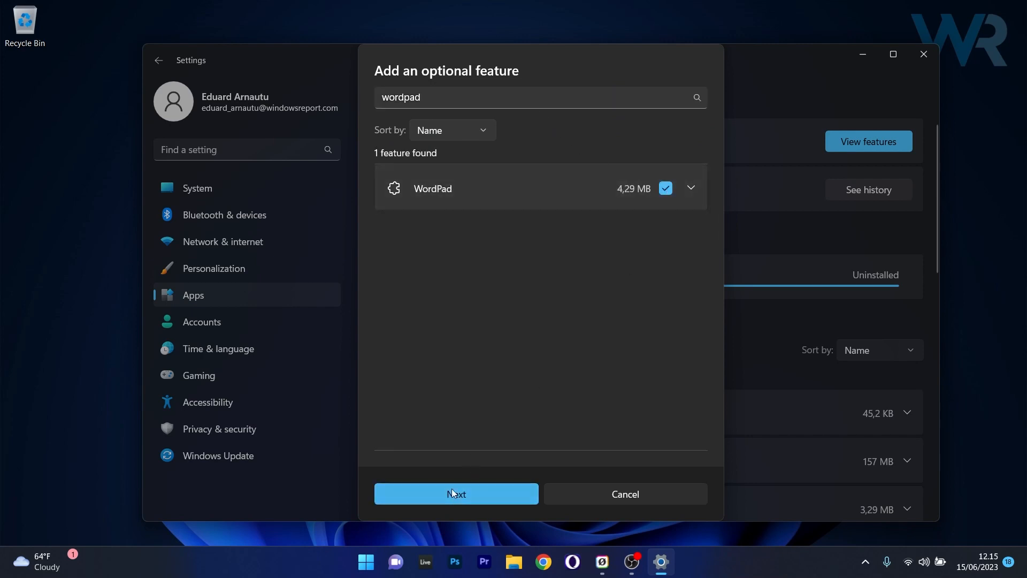
{"action": "left_click", "coordinate": [456, 493]}
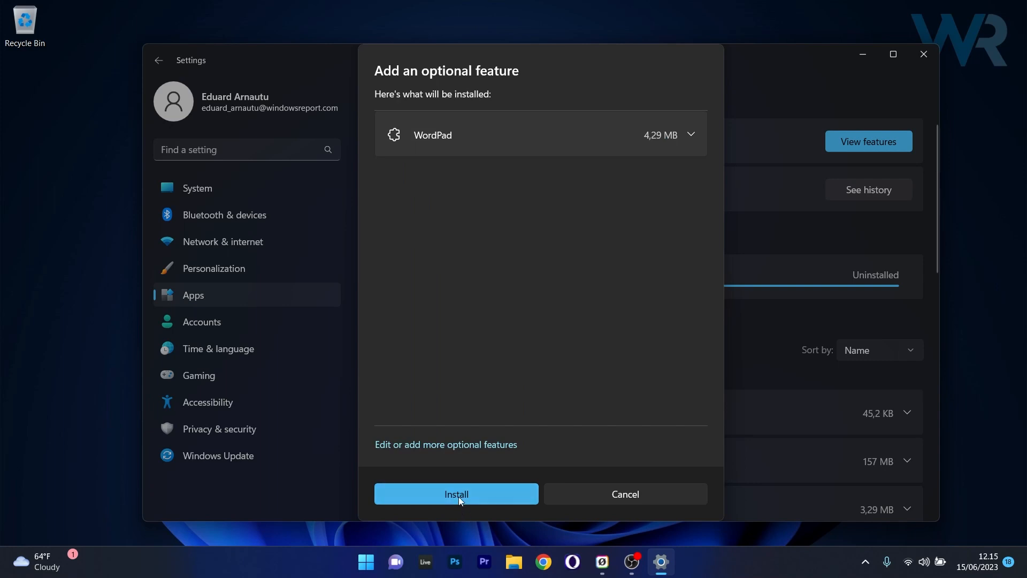
{"action": "left_click", "coordinate": [456, 494]}
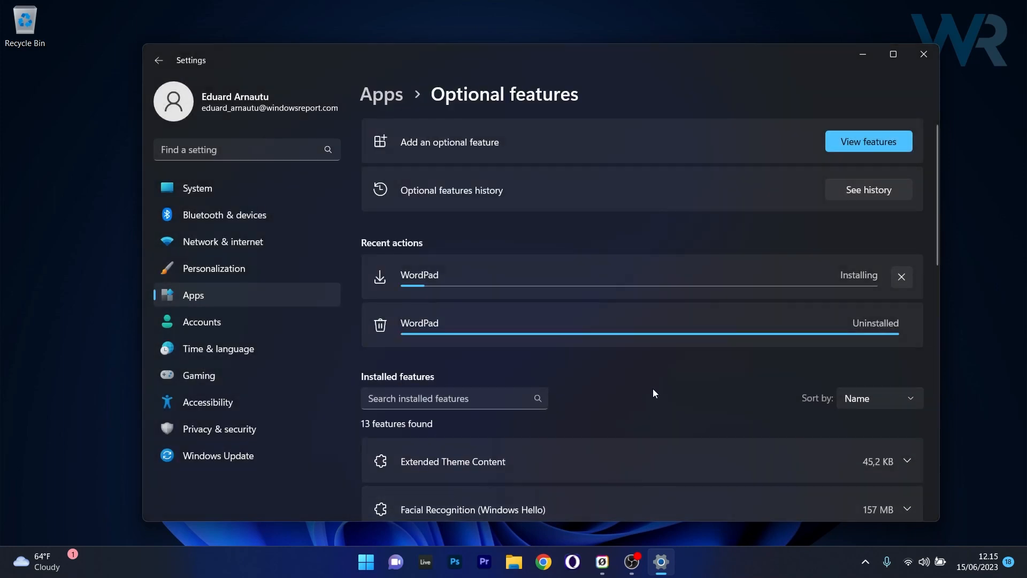